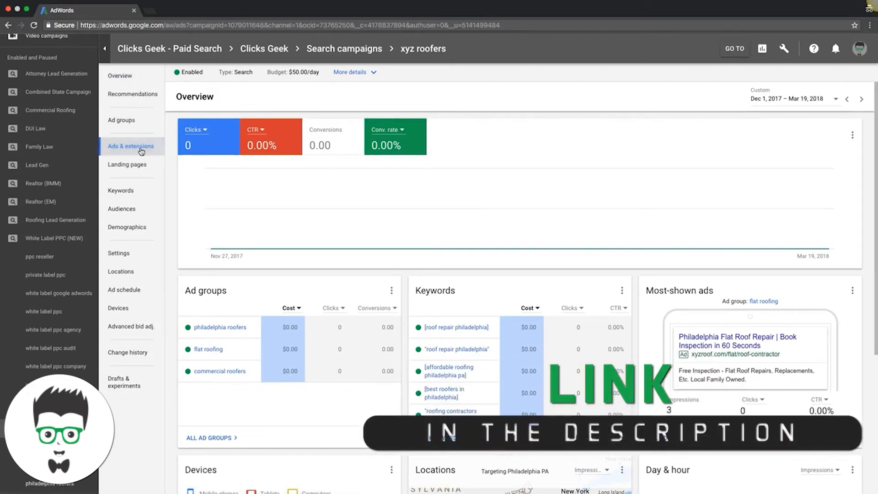
Go to Ads & extensions and the Extensions tab for the xyz roofers campaign.
{"action": "left_click", "coordinate": [130, 147]}
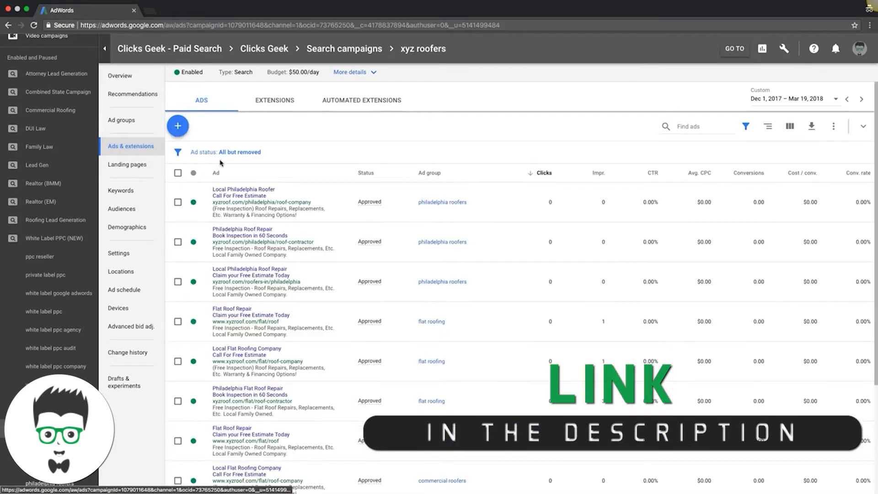
{"action": "left_click", "coordinate": [275, 99]}
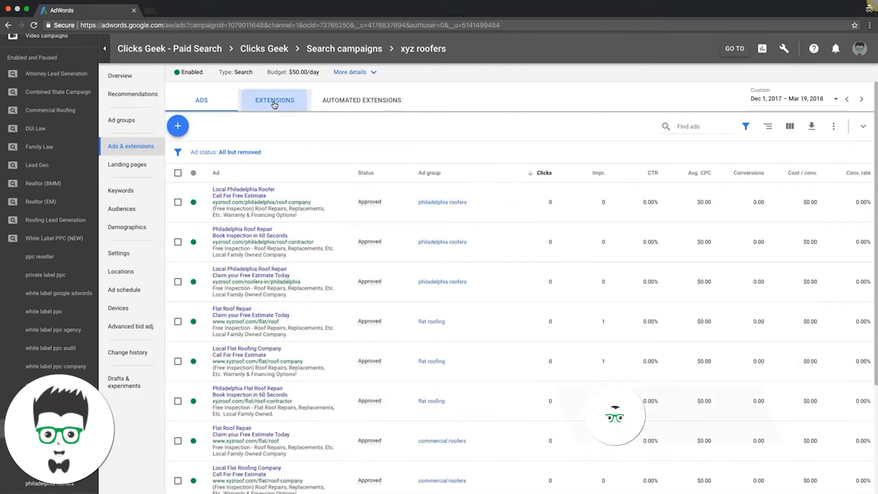
{"action": "left_click", "coordinate": [274, 100]}
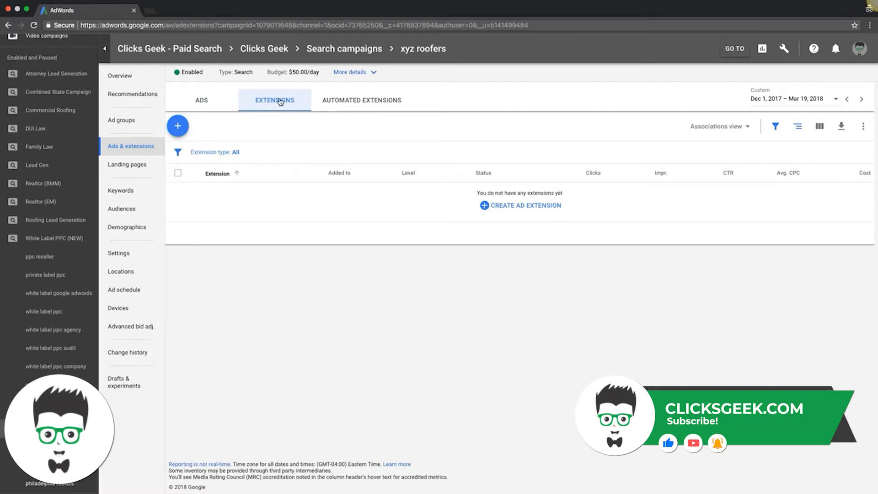
{"action": "mouse_move", "coordinate": [422, 335]}
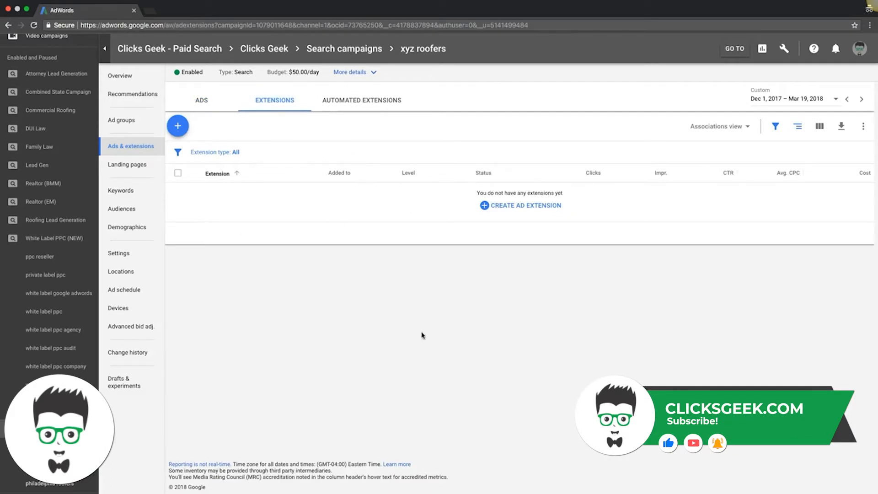
{"action": "mouse_move", "coordinate": [518, 209]}
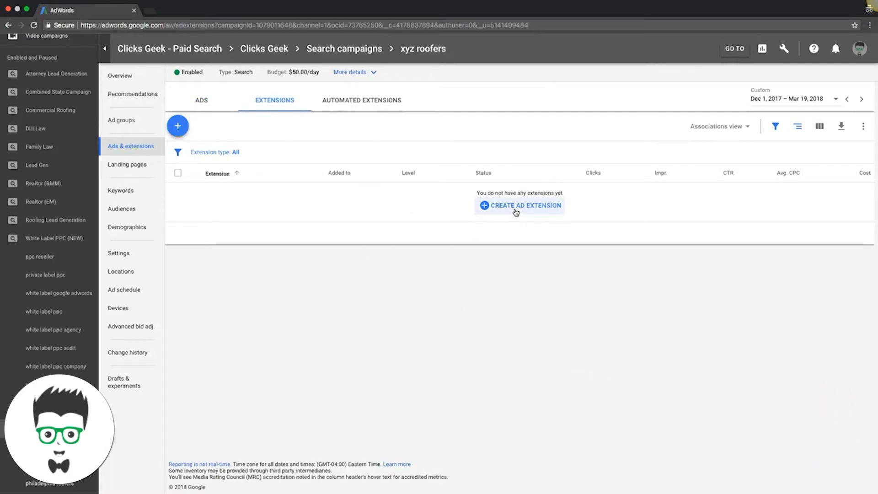
Open the CREATE AD EXTENSION menu listing sitelink, callout, call, location and other types.
{"action": "left_click", "coordinate": [519, 205]}
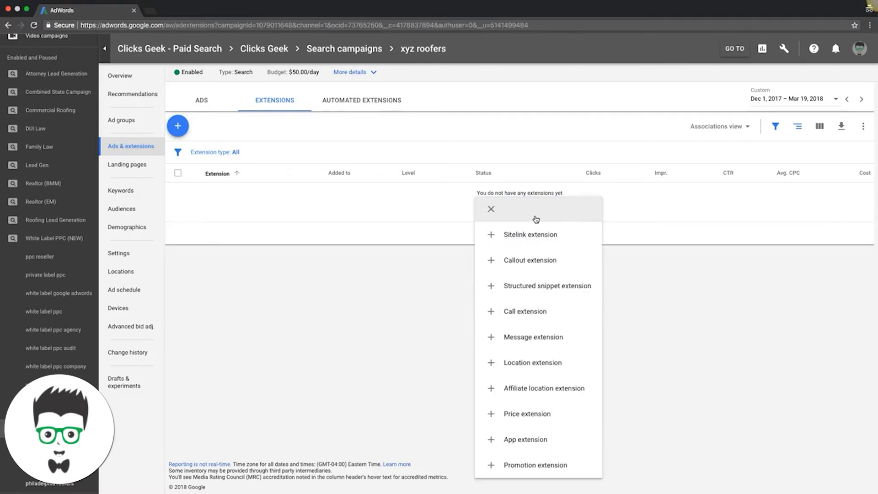
{"action": "mouse_move", "coordinate": [531, 332]}
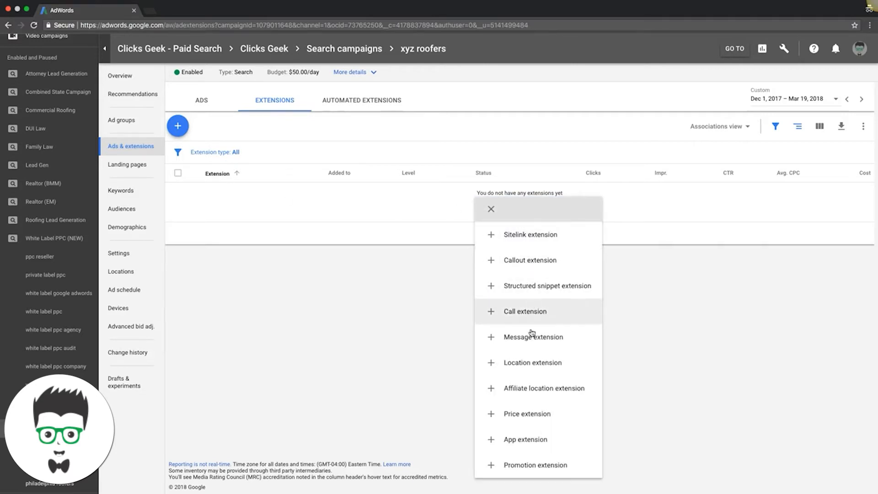
{"action": "mouse_move", "coordinate": [532, 337]}
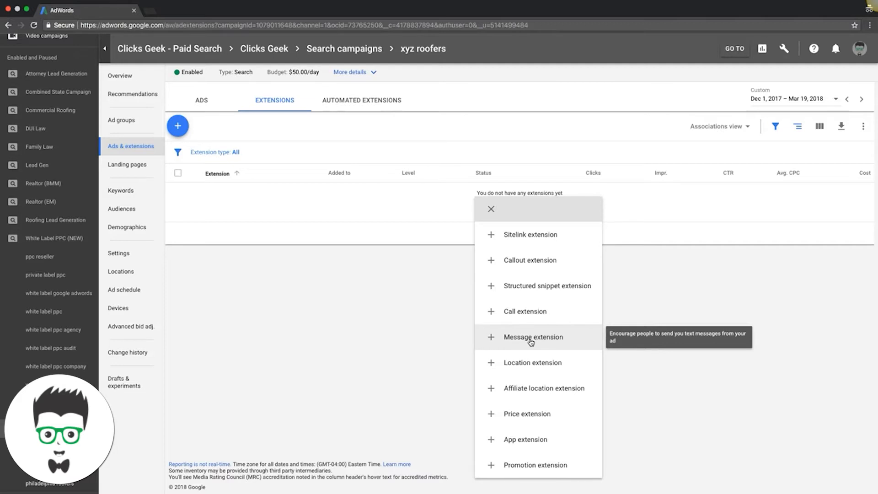
Choose Message extension, keep it at Campaign level, and start on the phone number.
{"action": "left_click", "coordinate": [532, 337]}
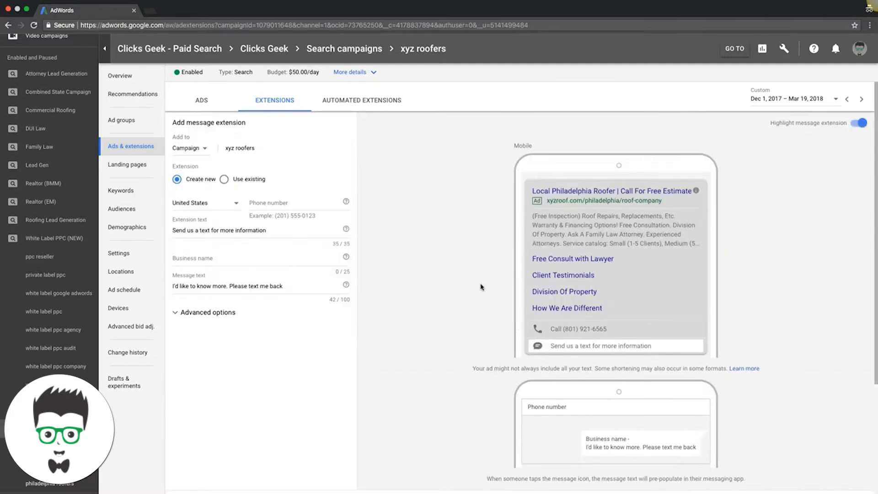
{"action": "mouse_move", "coordinate": [593, 349]}
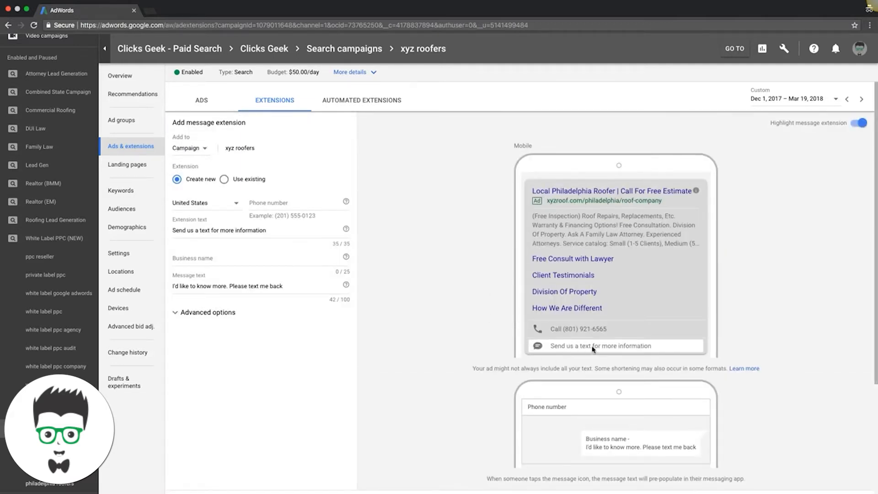
{"action": "mouse_move", "coordinate": [541, 350]}
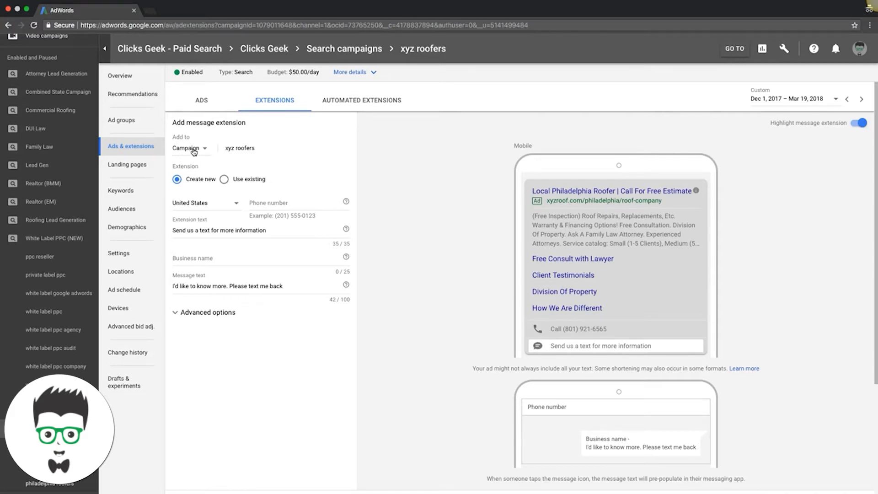
{"action": "left_click", "coordinate": [190, 148]}
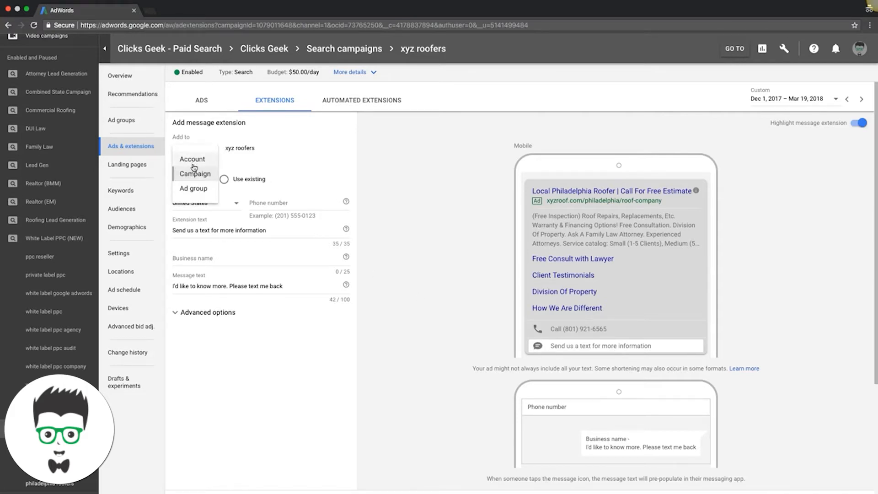
{"action": "mouse_move", "coordinate": [204, 194]}
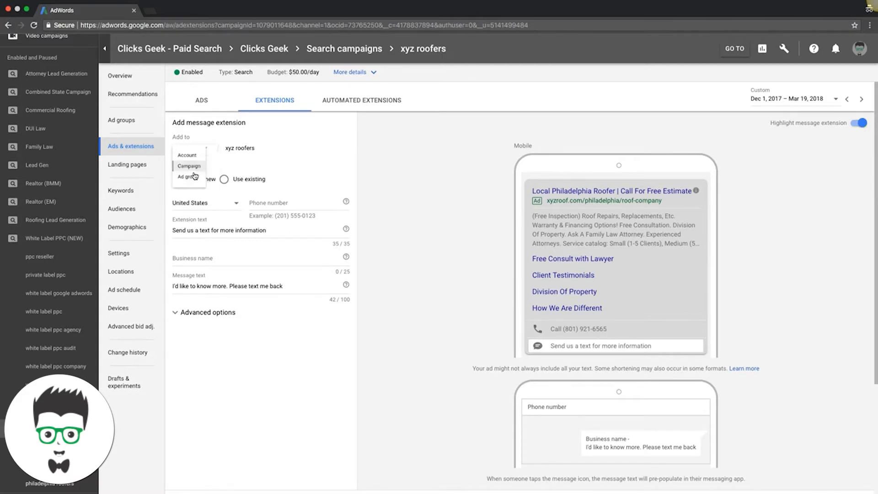
{"action": "left_click", "coordinate": [188, 166]}
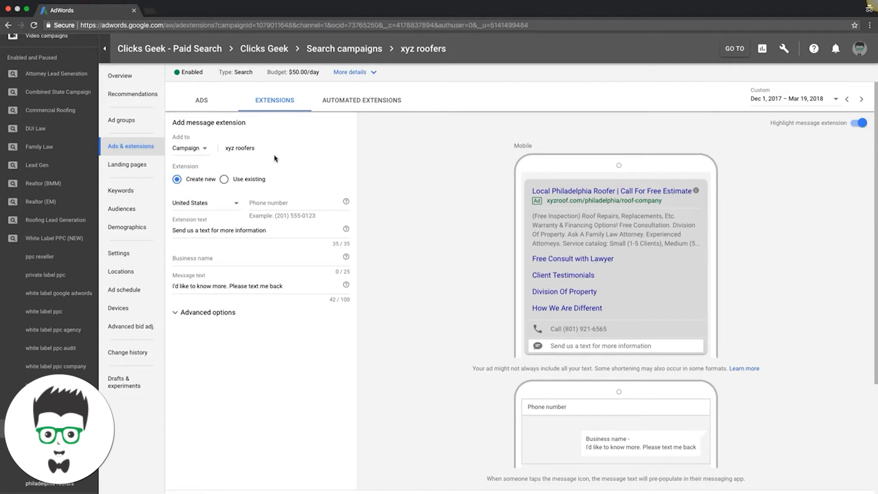
{"action": "mouse_move", "coordinate": [241, 155]}
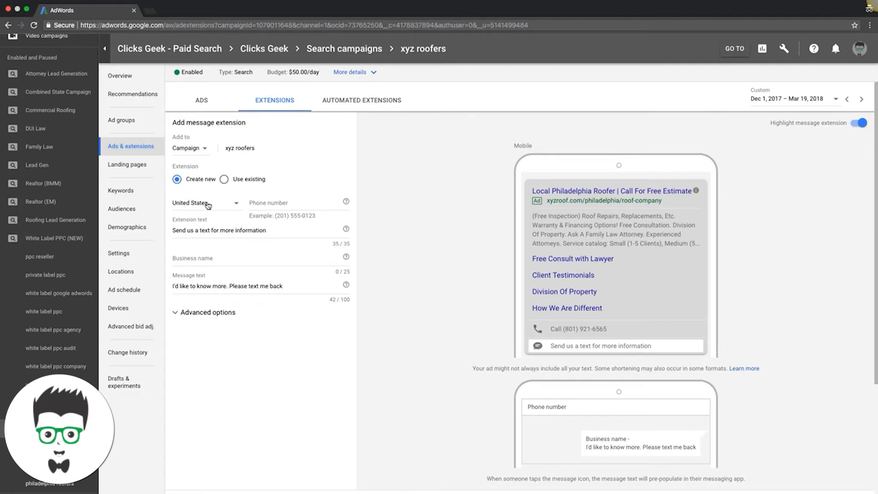
{"action": "left_click", "coordinate": [297, 203]}
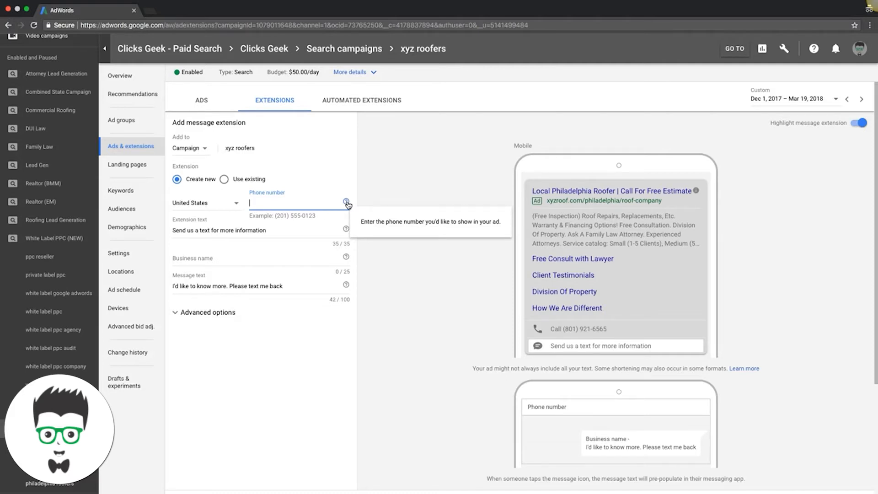
{"action": "mouse_move", "coordinate": [347, 235]}
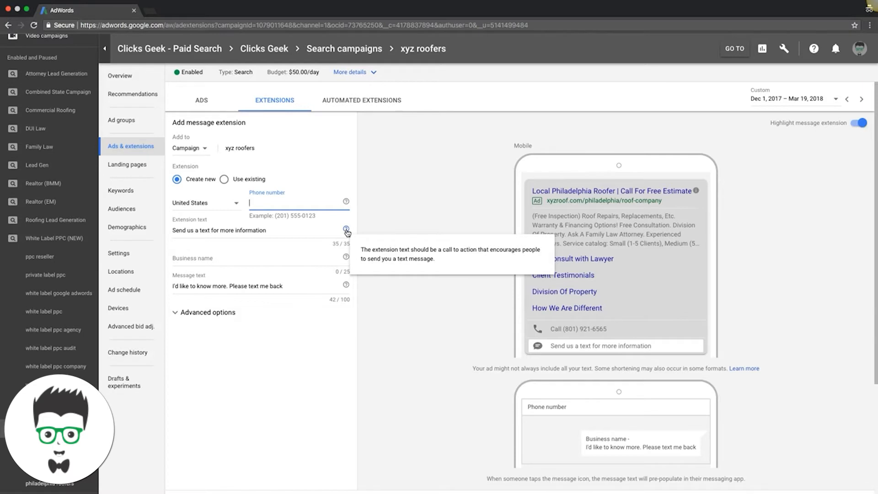
{"action": "mouse_move", "coordinate": [345, 255]}
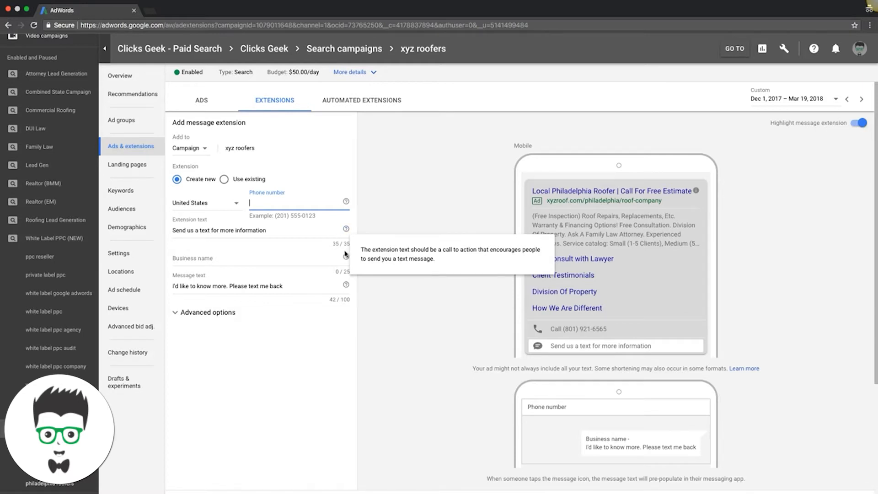
{"action": "mouse_move", "coordinate": [346, 258]}
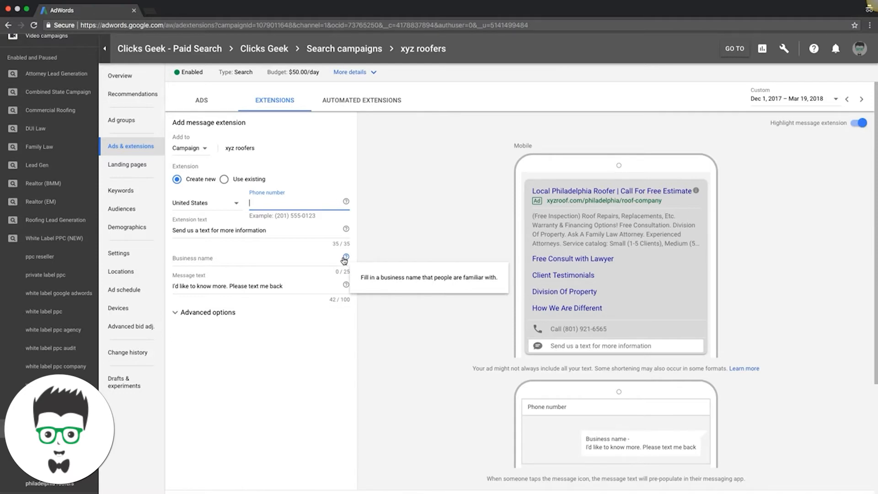
{"action": "mouse_move", "coordinate": [206, 274]}
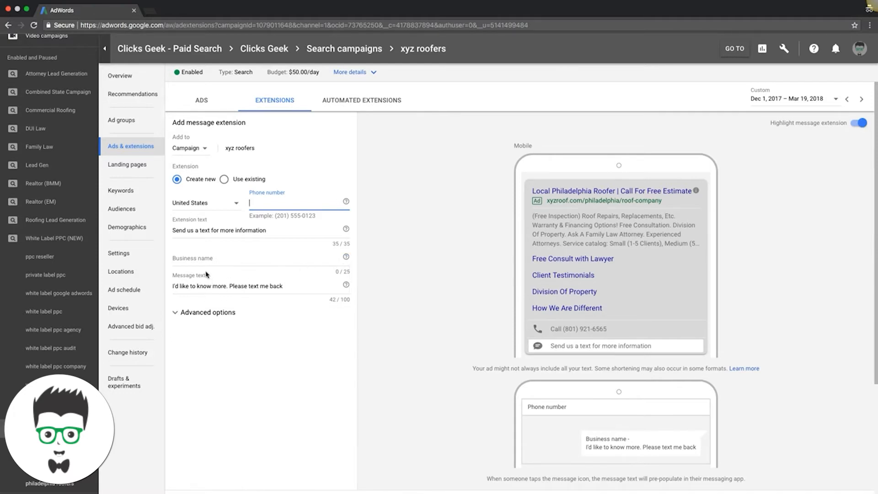
Enter 'XYZ Roofers Inc' as the business name.
{"action": "type", "text": "X"}
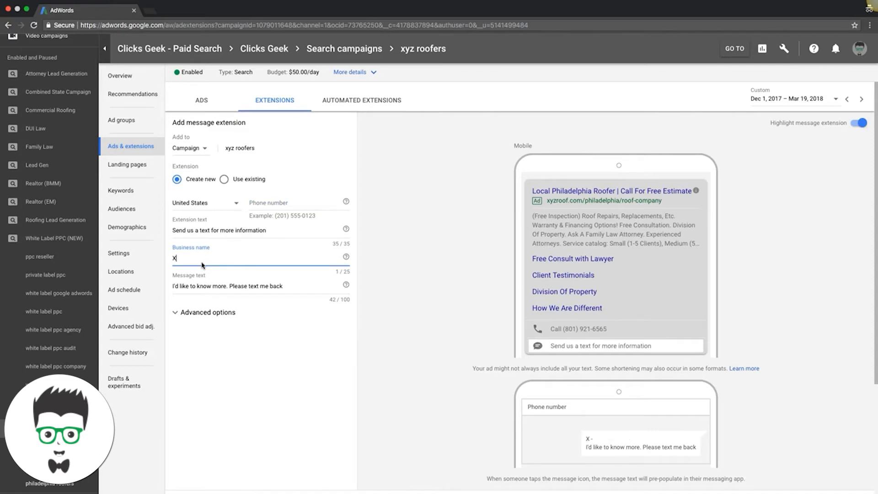
{"action": "type", "text": "XYZ Roo"}
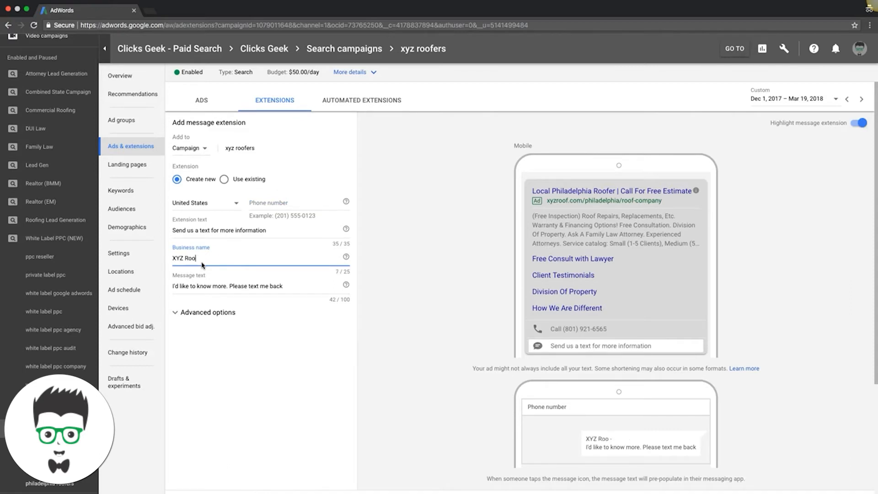
{"action": "type", "text": "fers Inc"}
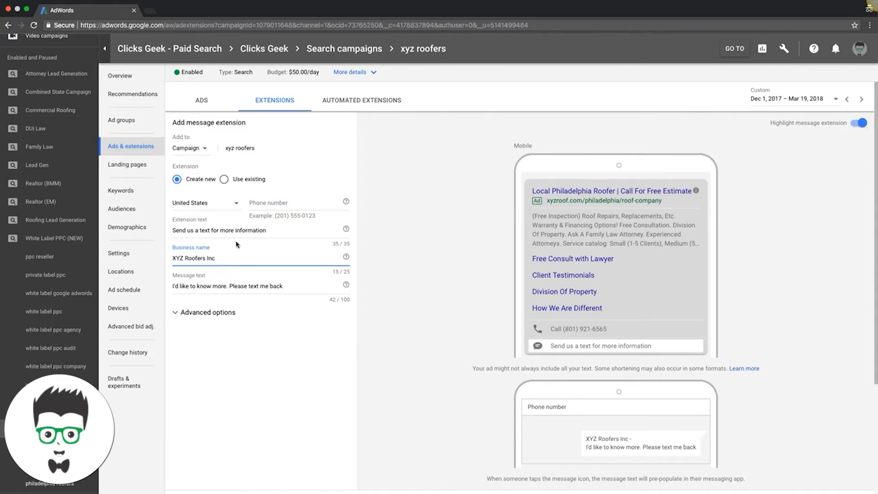
{"action": "mouse_move", "coordinate": [204, 289]}
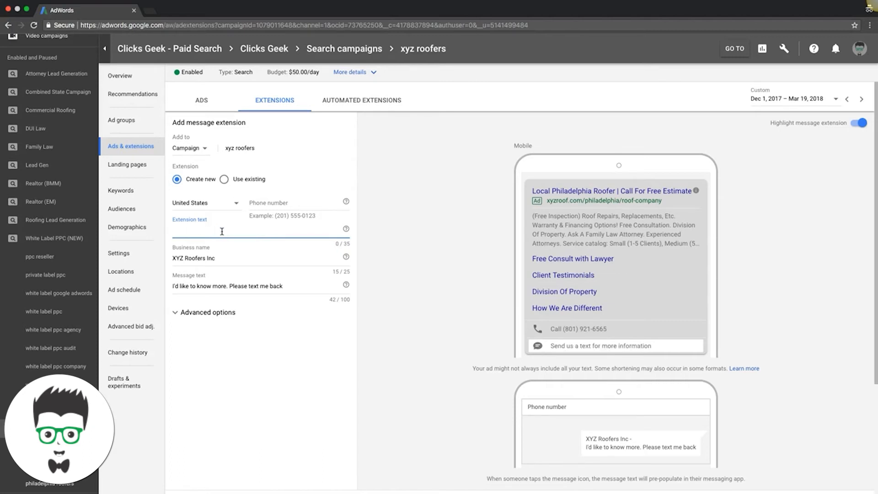
Set the extension text to 'Text us to get an instant quote!', trimming the over-limit draft.
{"action": "type", "text": "Text"}
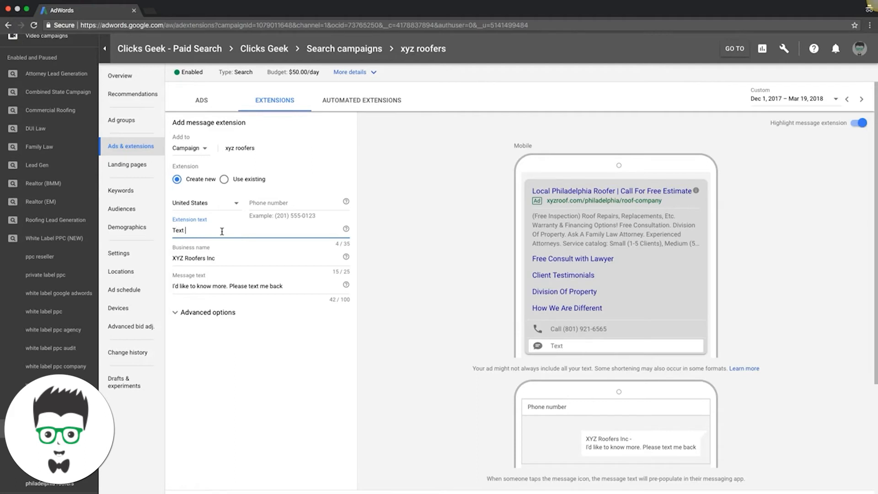
{"action": "type", "text": "us to get"}
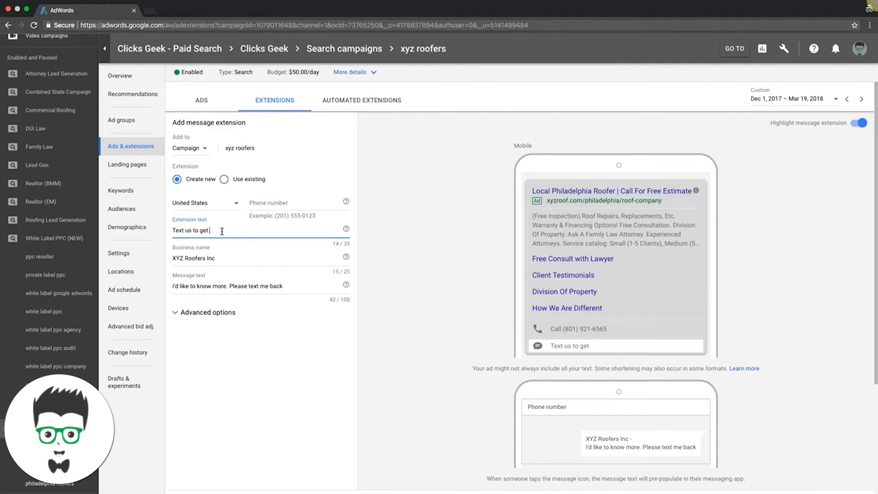
{"action": "type", "text": "an insta"}
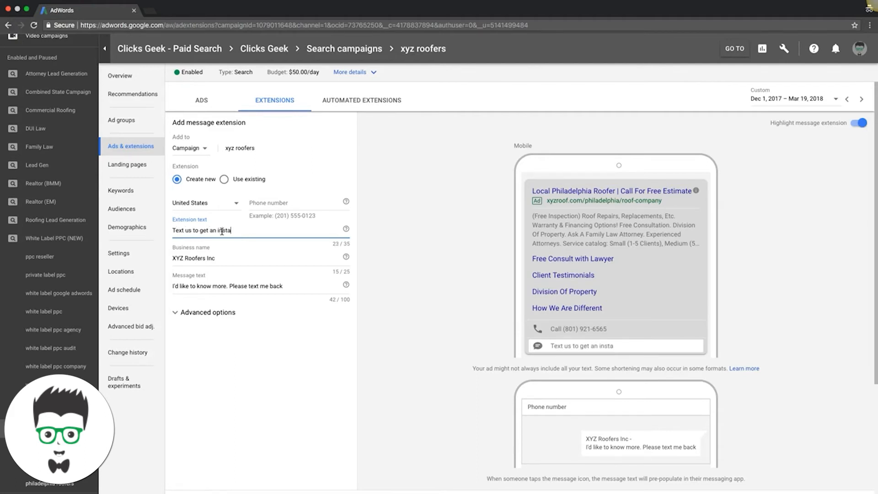
{"action": "type", "text": "nt free"}
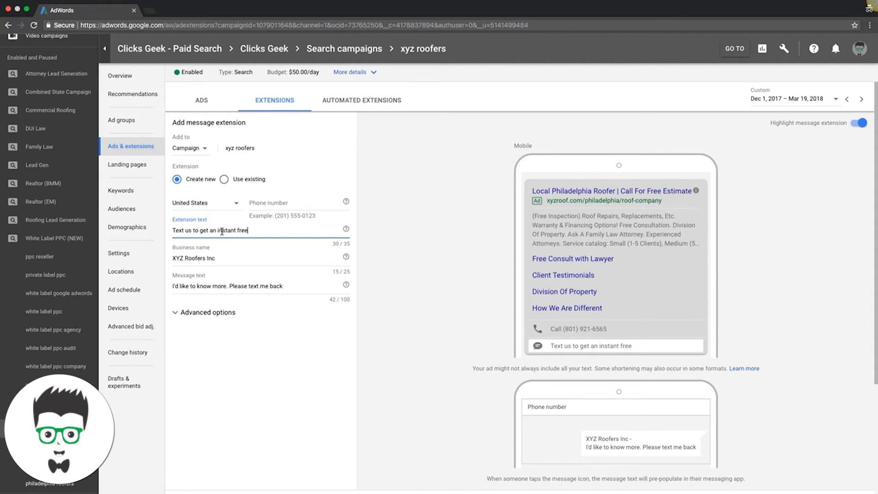
{"action": "type", "text": "quote"}
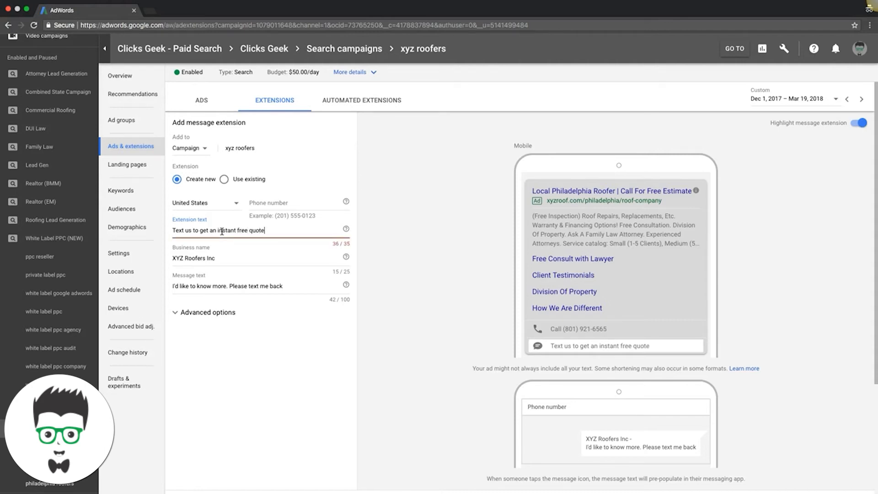
{"action": "key", "text": "Backspace"}
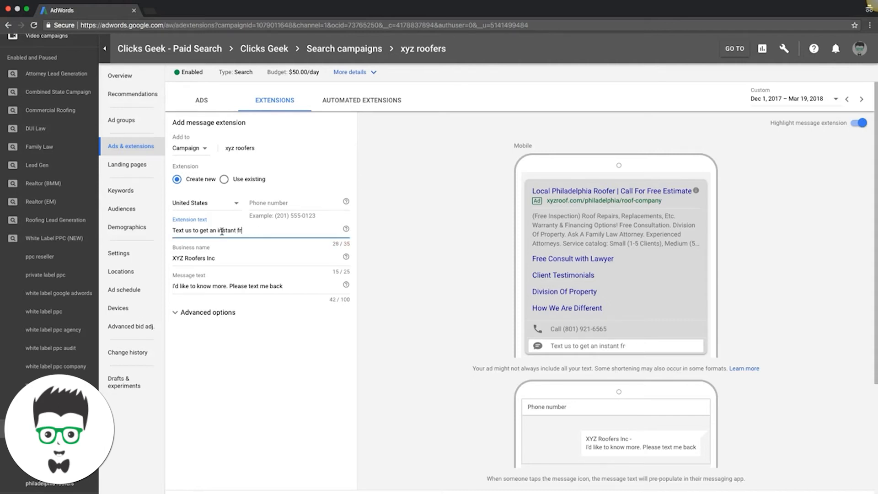
{"action": "type", "text": "quo"}
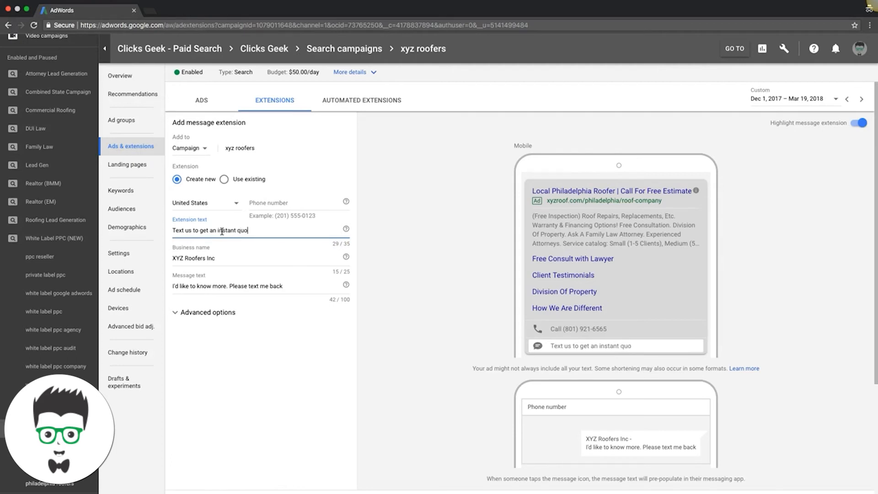
{"action": "type", "text": "te!"}
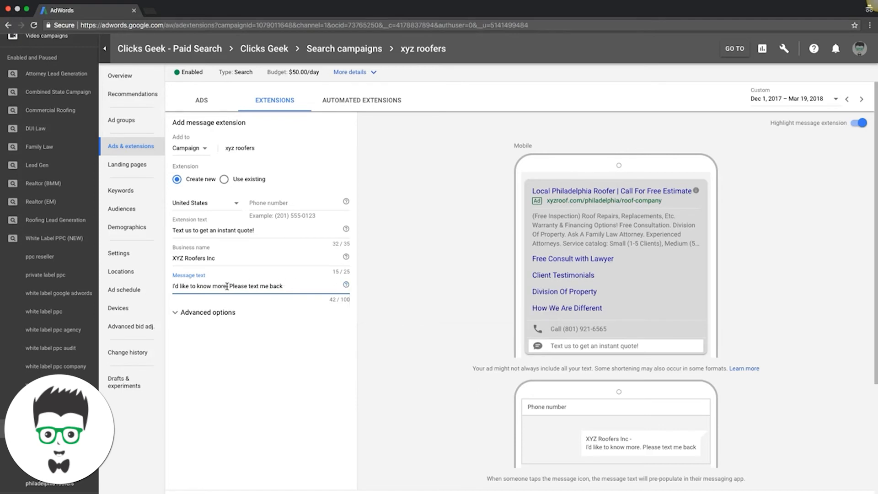
{"action": "mouse_move", "coordinate": [258, 300]}
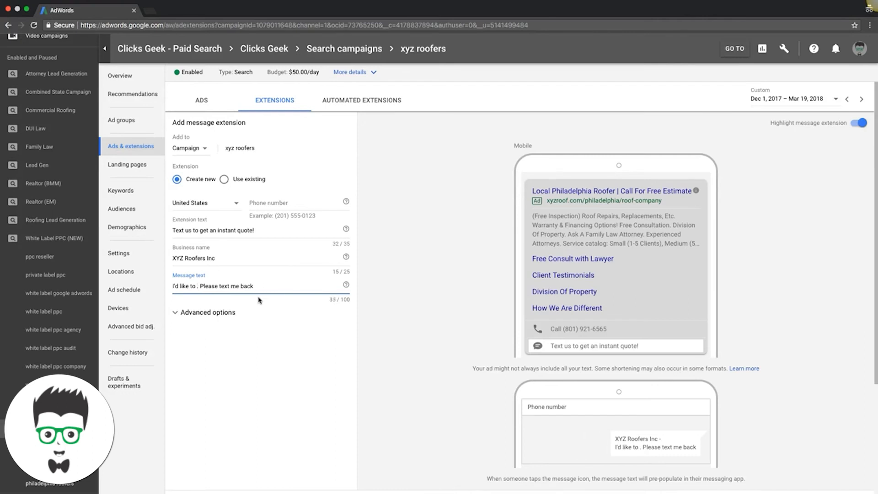
Replace 'know more' with 'schedule a free roof estimate' in the message text.
{"action": "type", "text": "schedule a"}
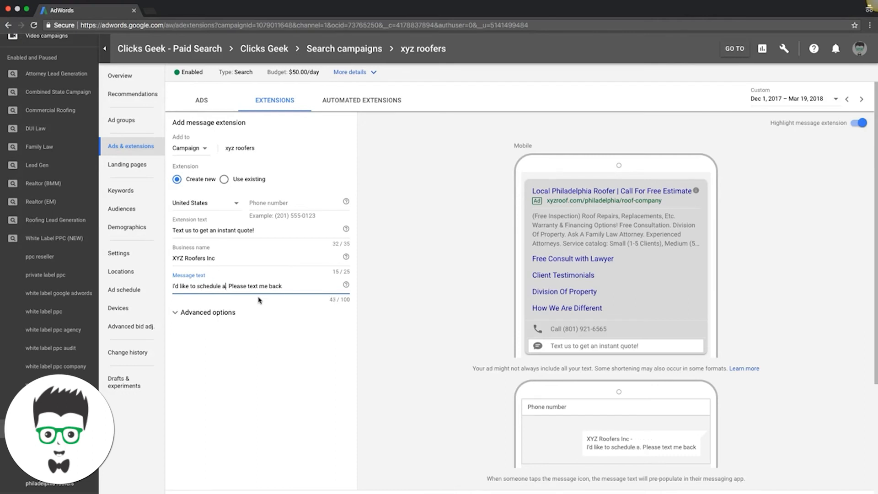
{"action": "type", "text": "free roof"}
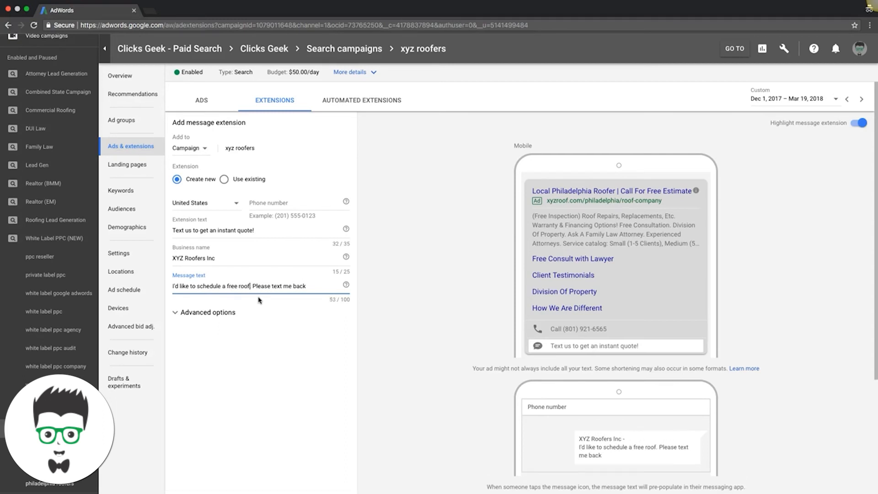
{"action": "type", "text": "estimate"}
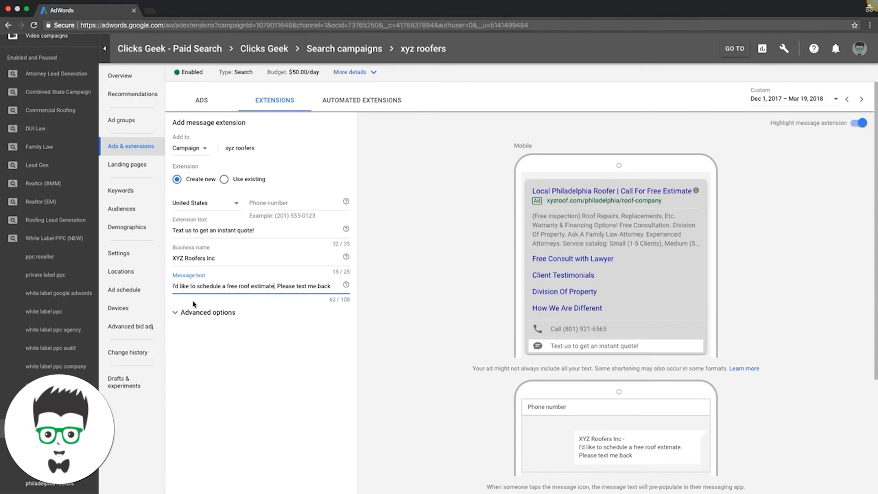
{"action": "mouse_move", "coordinate": [573, 356]}
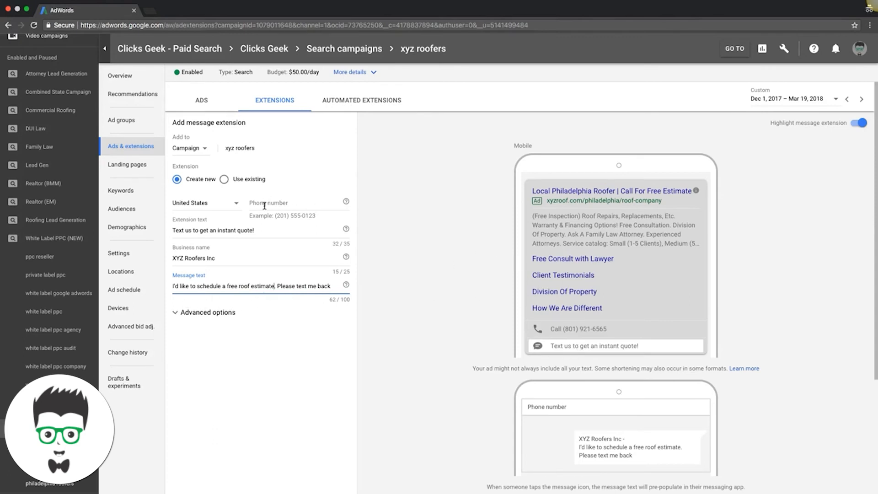
{"action": "left_click", "coordinate": [291, 202]}
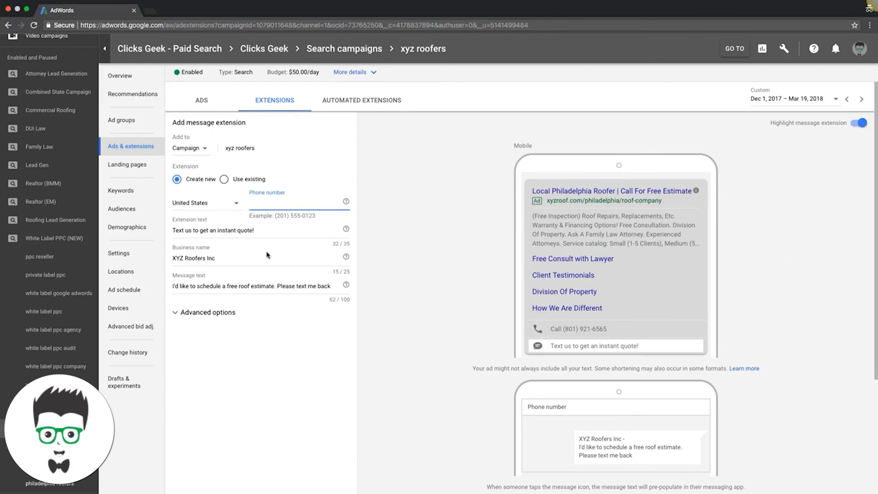
{"action": "left_click", "coordinate": [280, 203]}
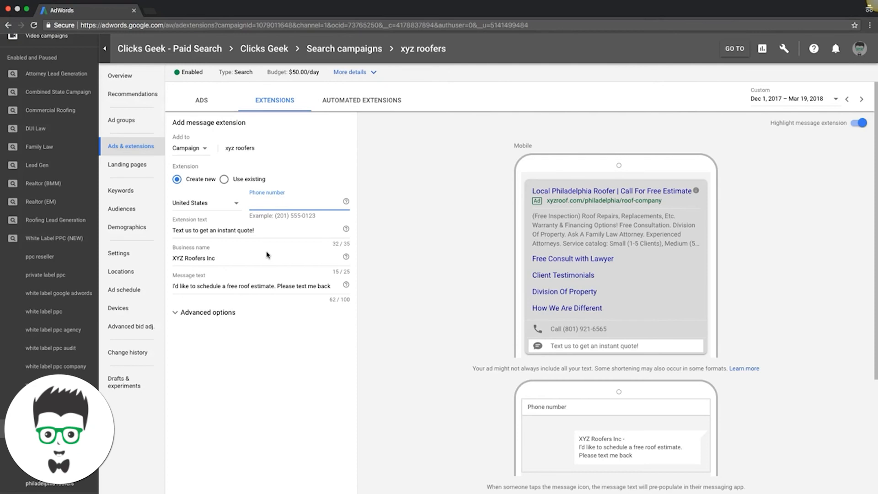
{"action": "mouse_move", "coordinate": [384, 318]}
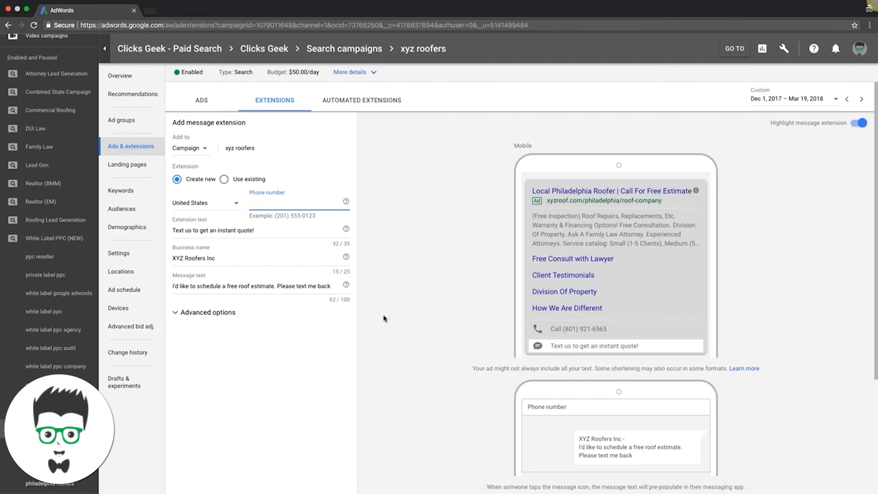
Scroll down and back up through the form to find Advanced options.
{"action": "scroll", "scroll_direction": "down", "scroll_amount": 3}
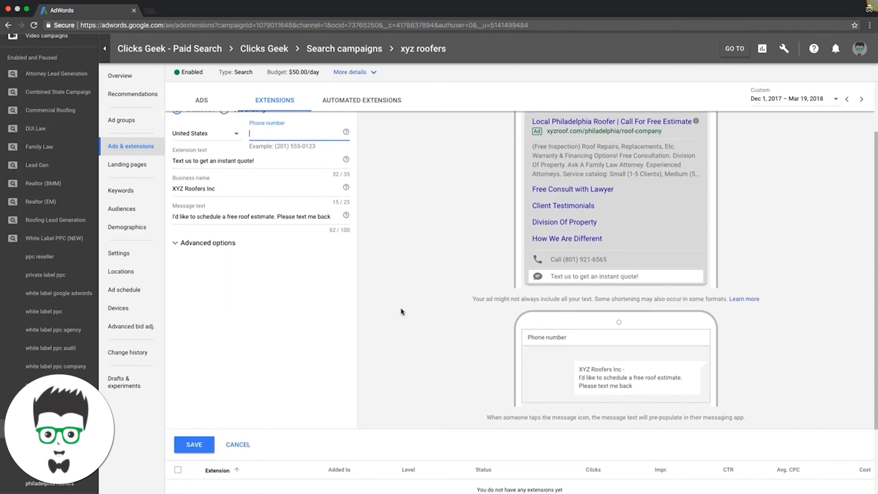
{"action": "scroll", "scroll_direction": "up", "scroll_amount": 3}
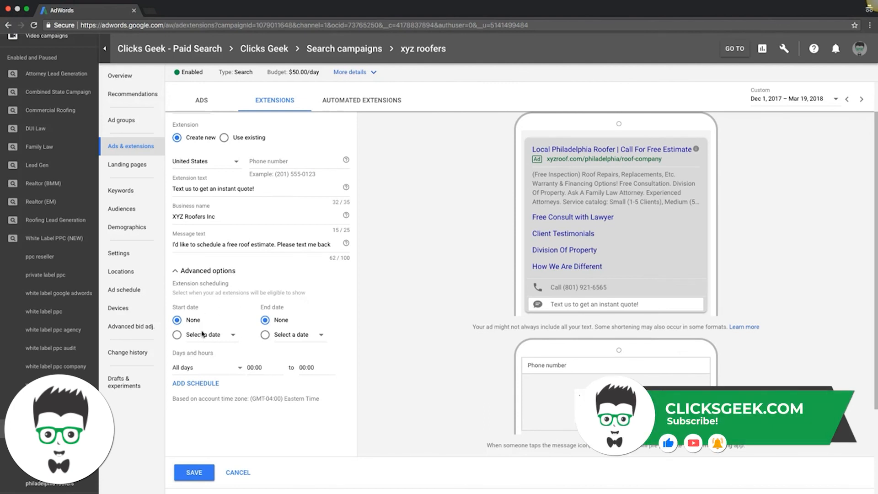
{"action": "mouse_move", "coordinate": [406, 336]}
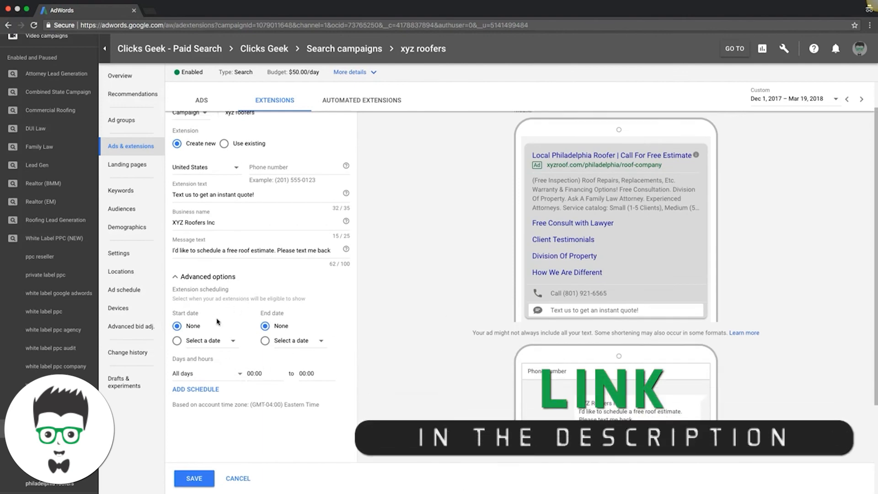
{"action": "mouse_move", "coordinate": [451, 367]}
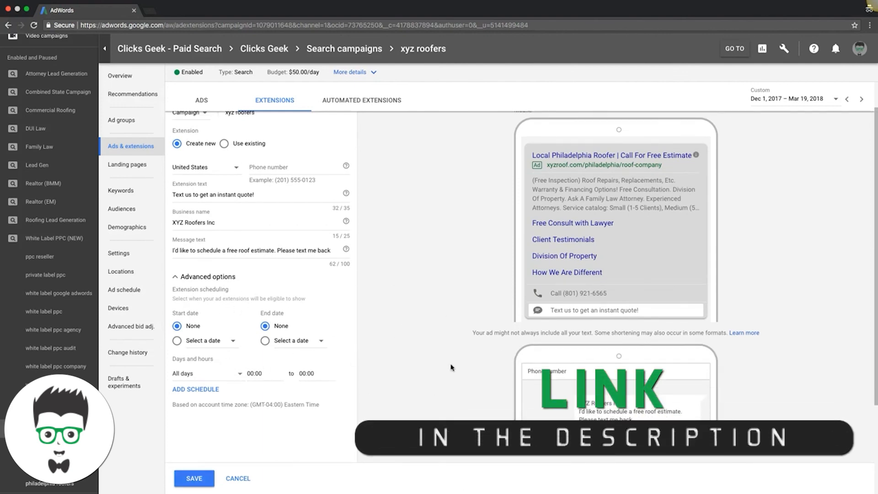